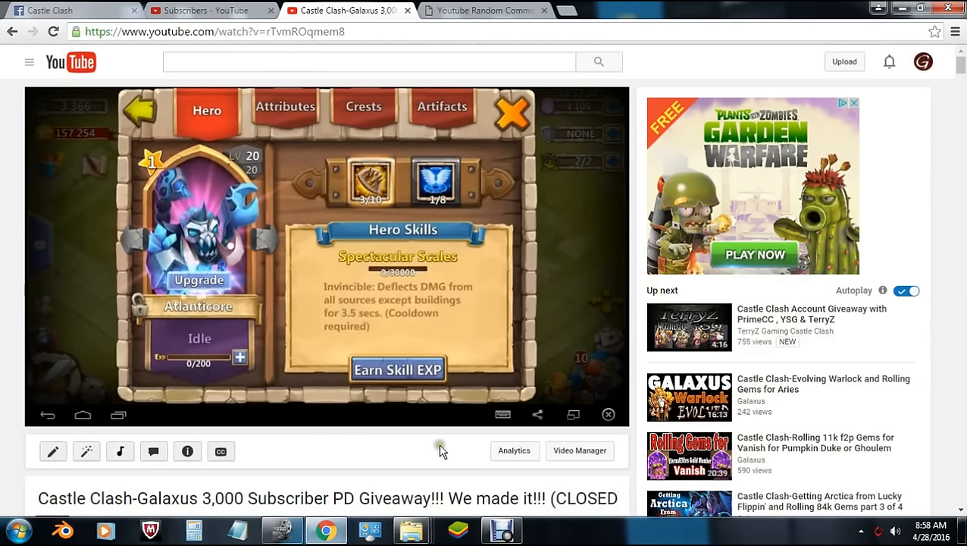
- Switch from the giveaway video to the Youtube Random Comment Picker tab
click(485, 10)
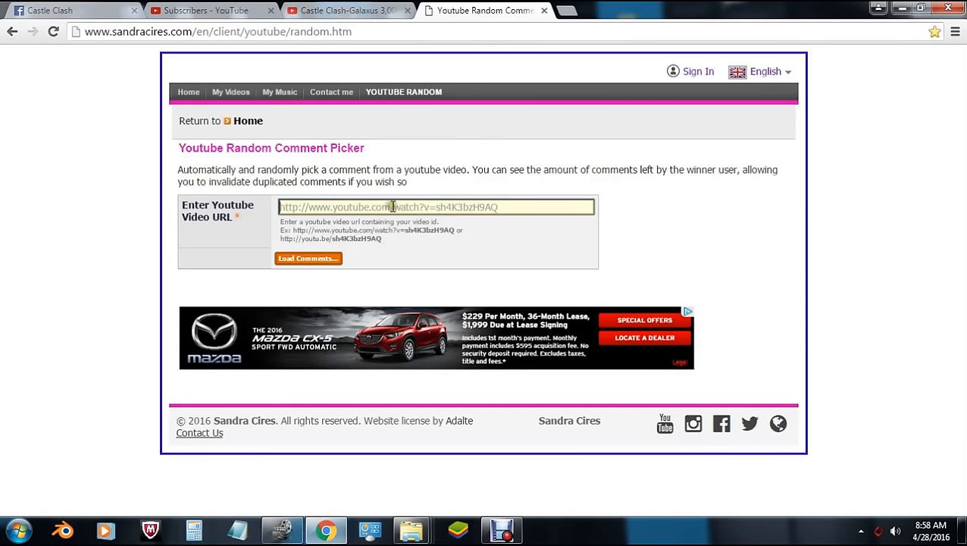
text(https://youtu.be/rTvmROqmem8)
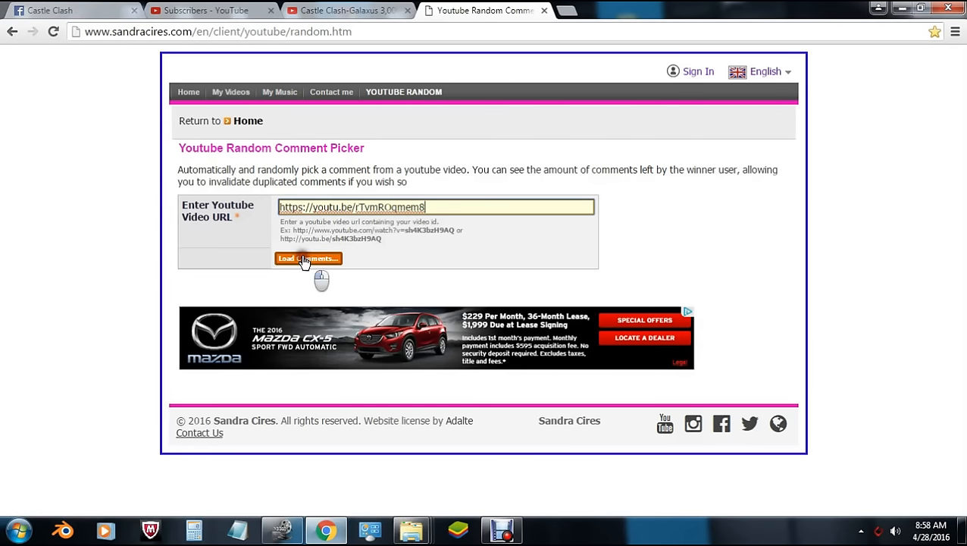
click(308, 258)
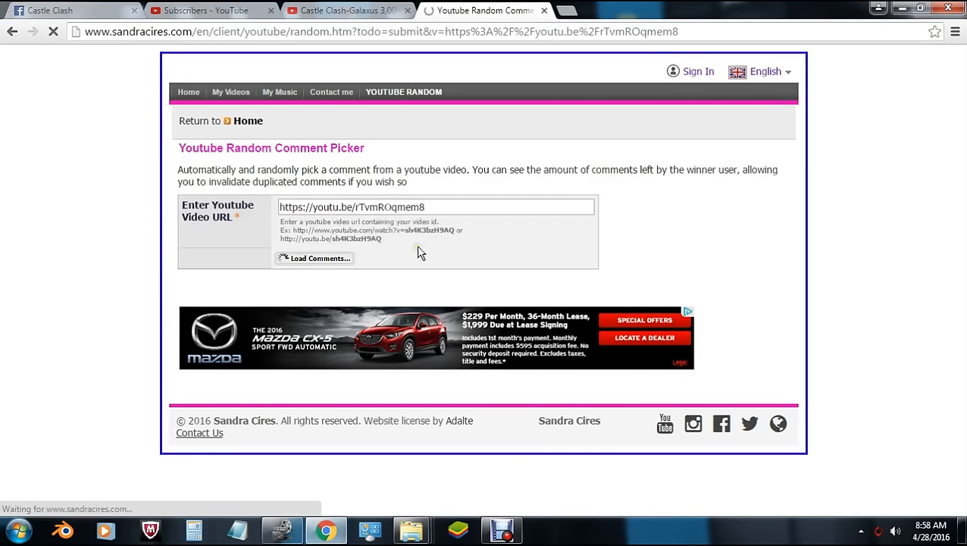
click(315, 259)
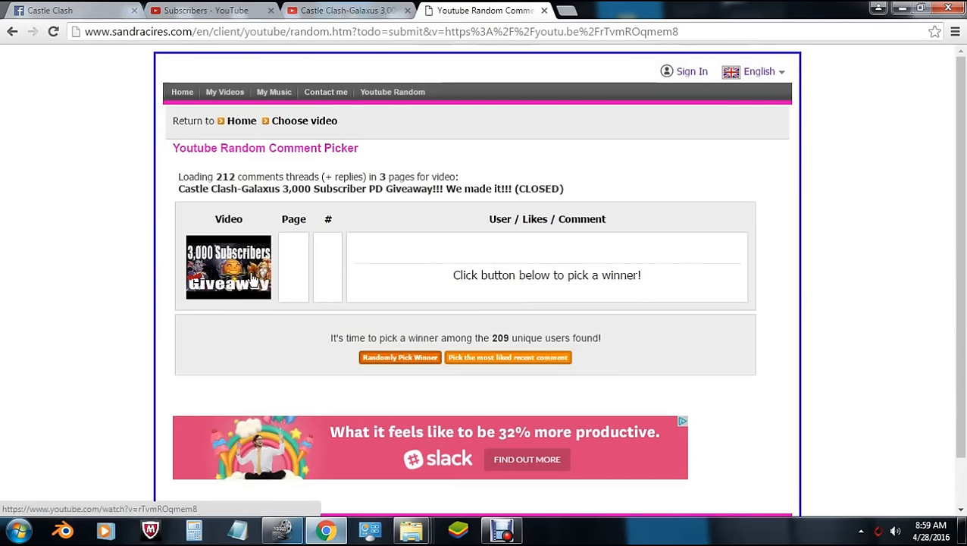
mouse_move(251, 277)
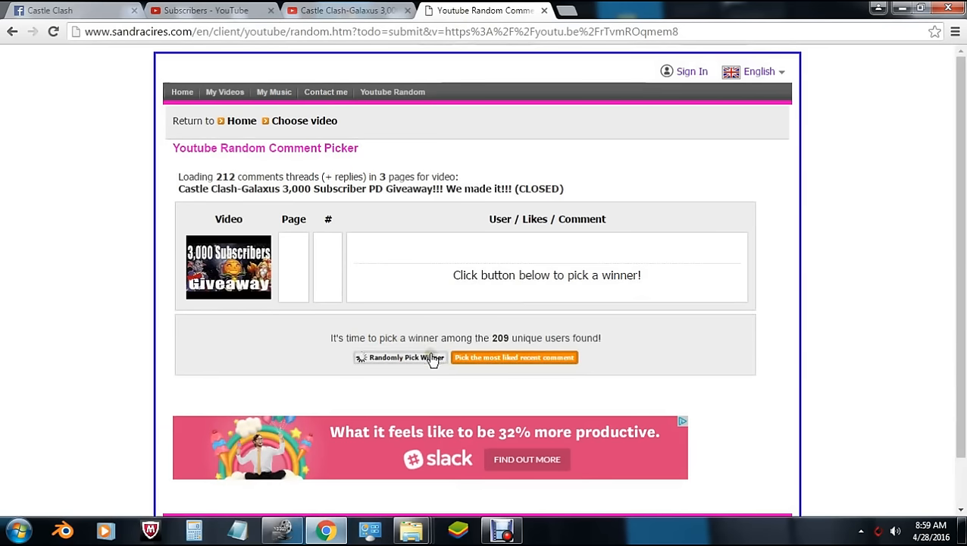
click(400, 357)
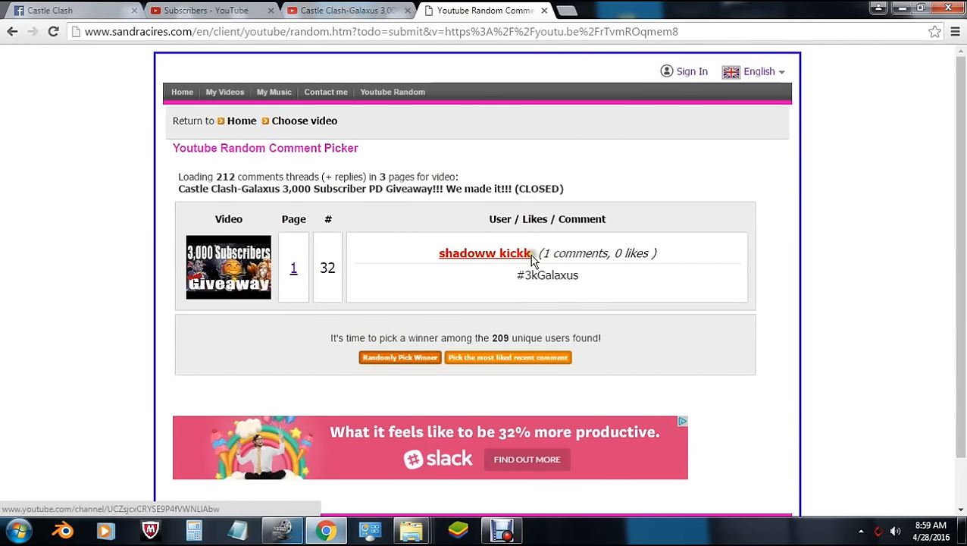
double_click(485, 252)
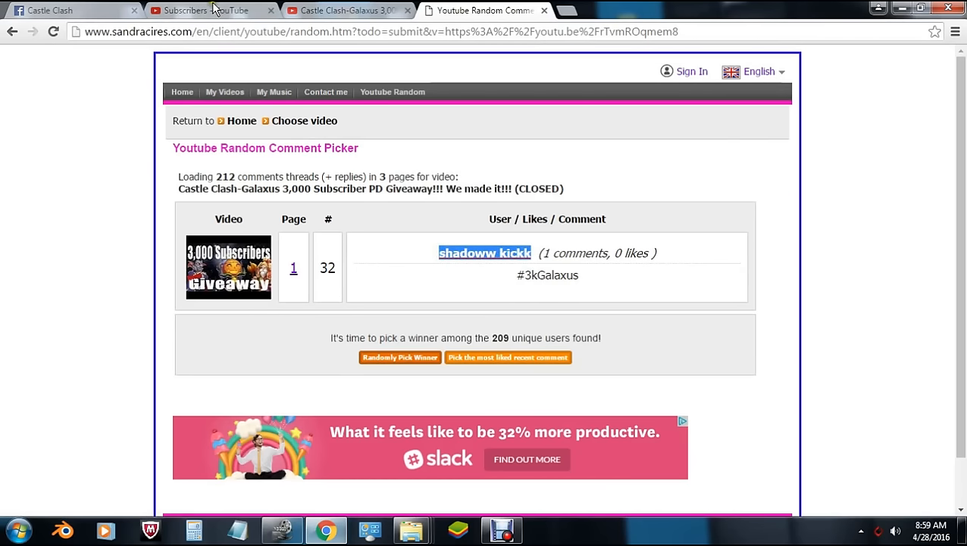
click(205, 10)
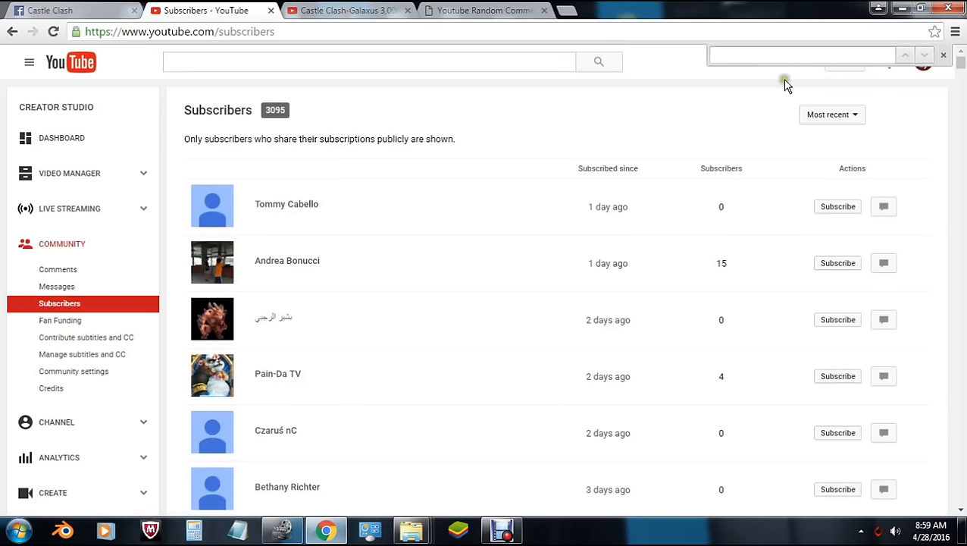
text(shadoww kickk)
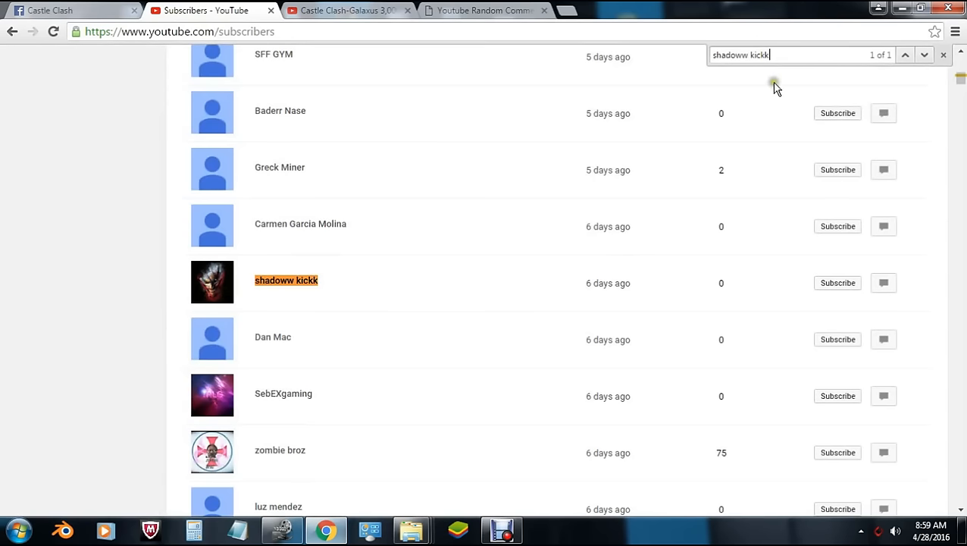
mouse_move(295, 294)
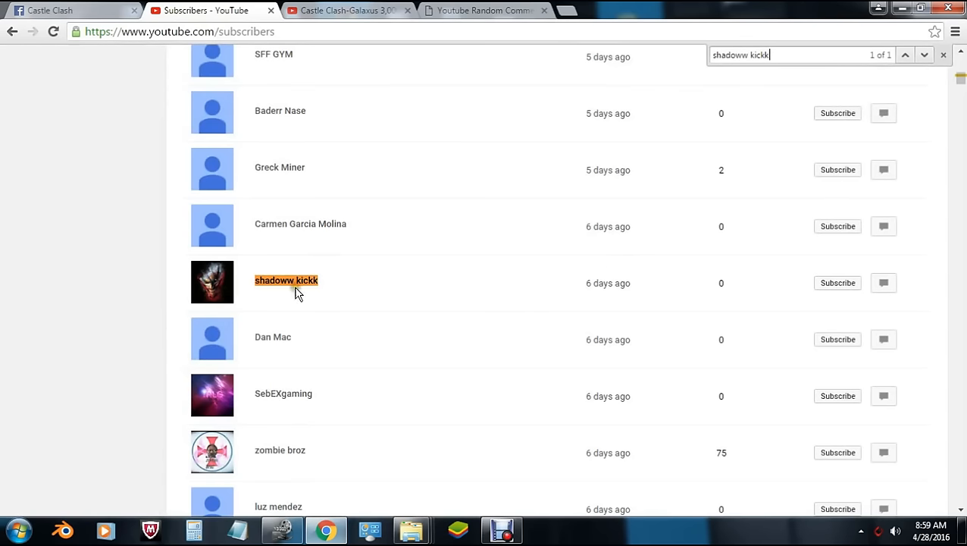
mouse_move(301, 287)
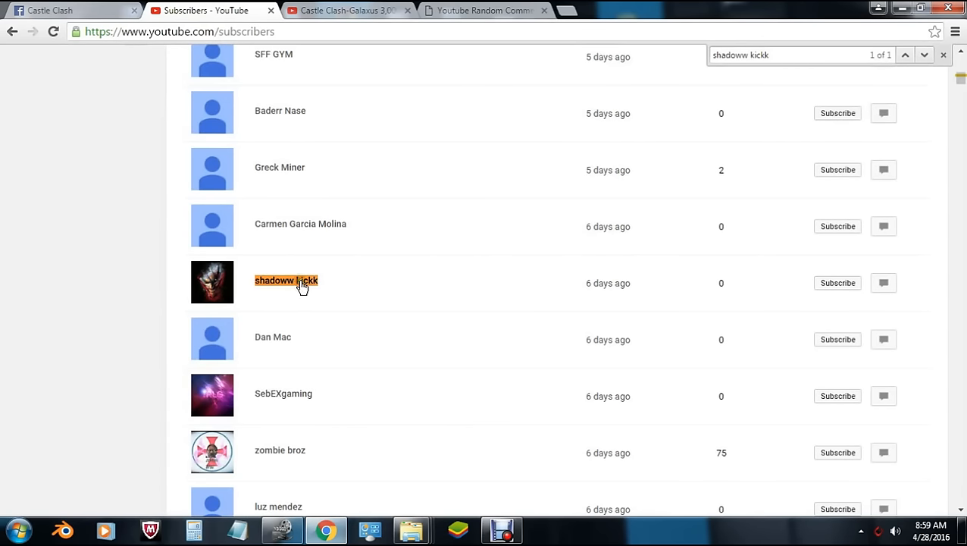
mouse_move(635, 228)
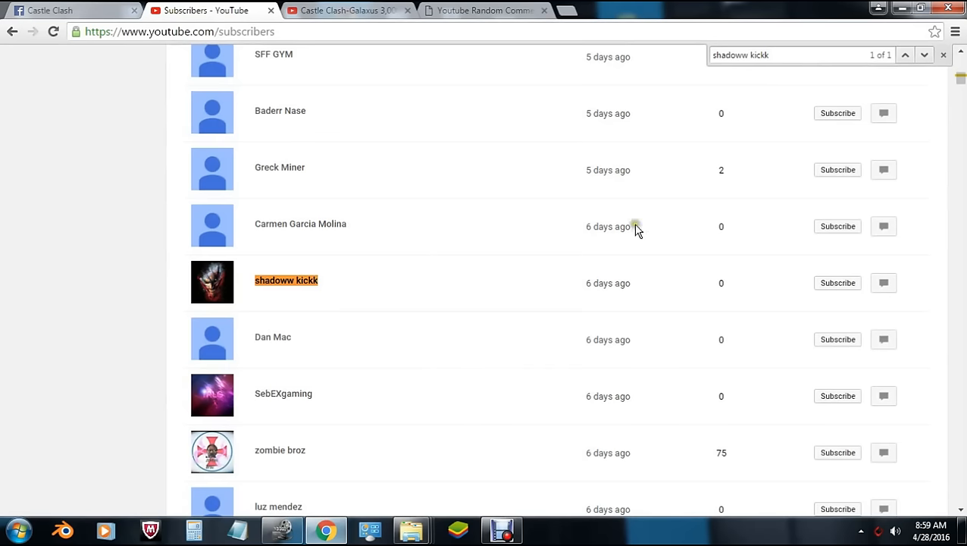
mouse_move(946, 55)
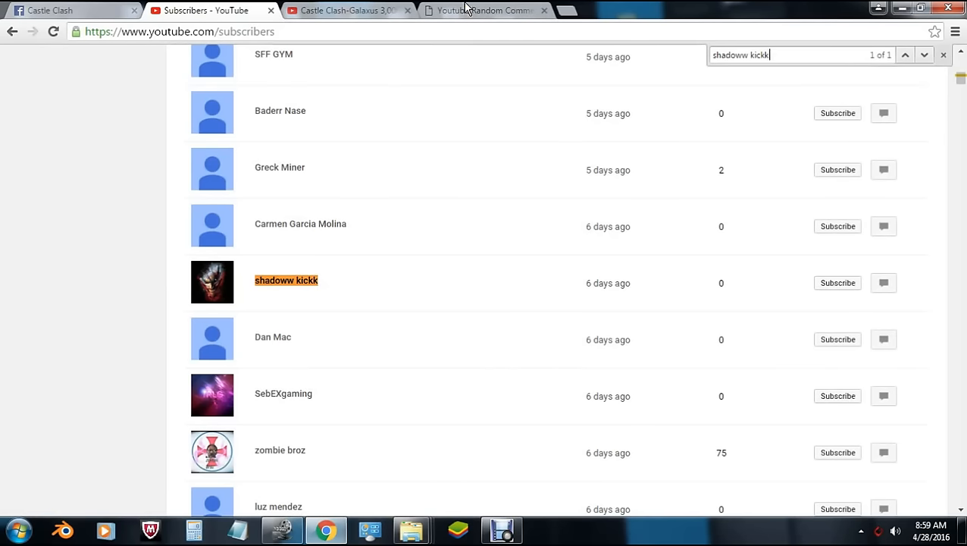
mouse_move(345, 10)
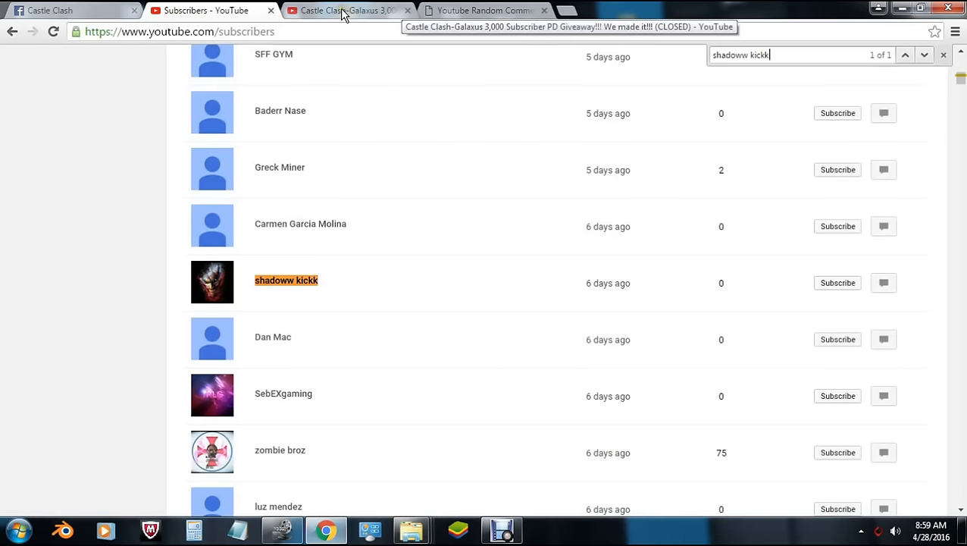
- Return to the Castle Clash-Galaxus 3,000 Subscriber PD Giveaway video tab
click(348, 10)
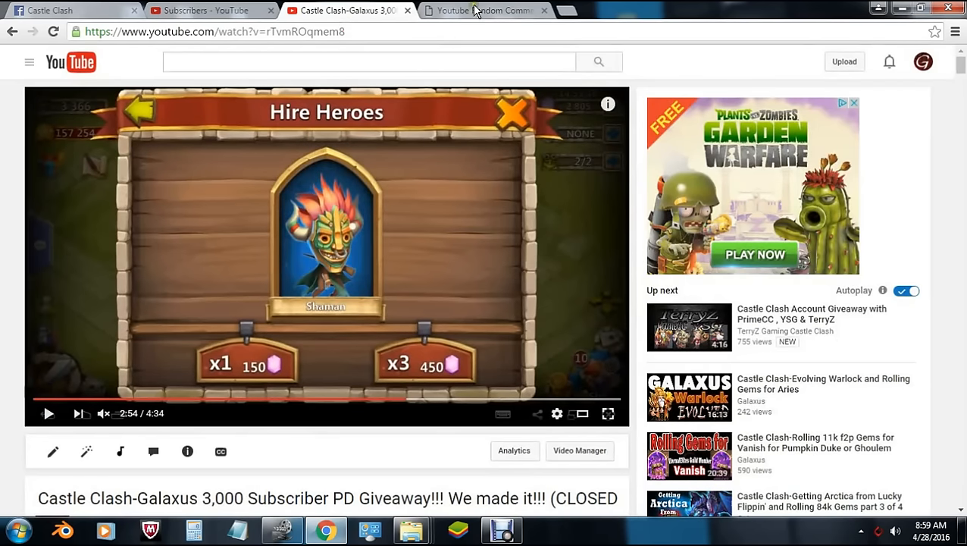
mouse_move(486, 26)
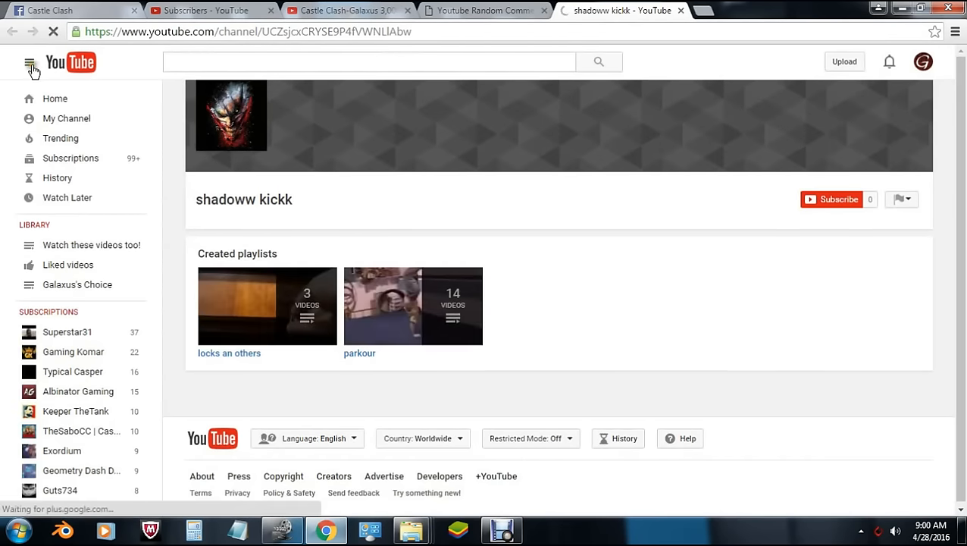
- Collapse the side guide so shadoww kickk's channel page fills the window
click(29, 62)
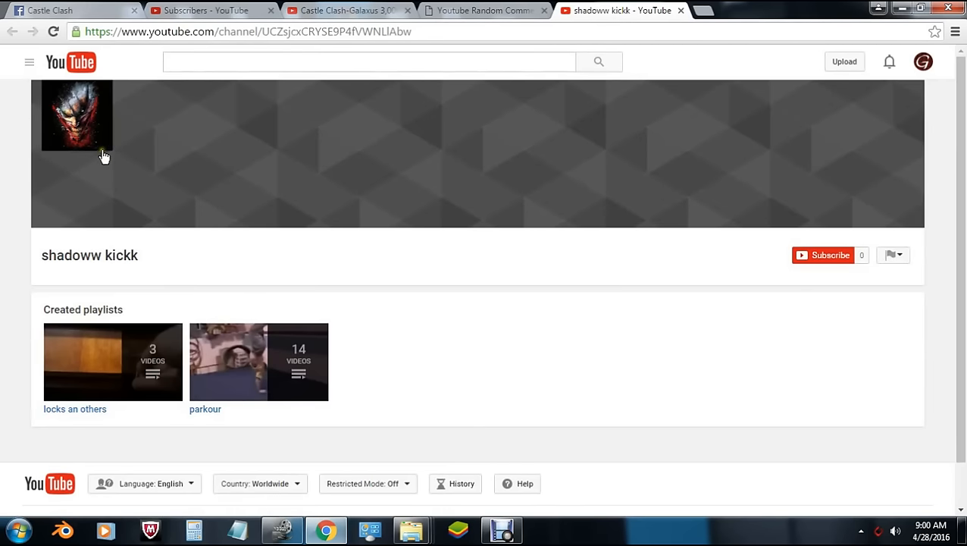
mouse_move(80, 129)
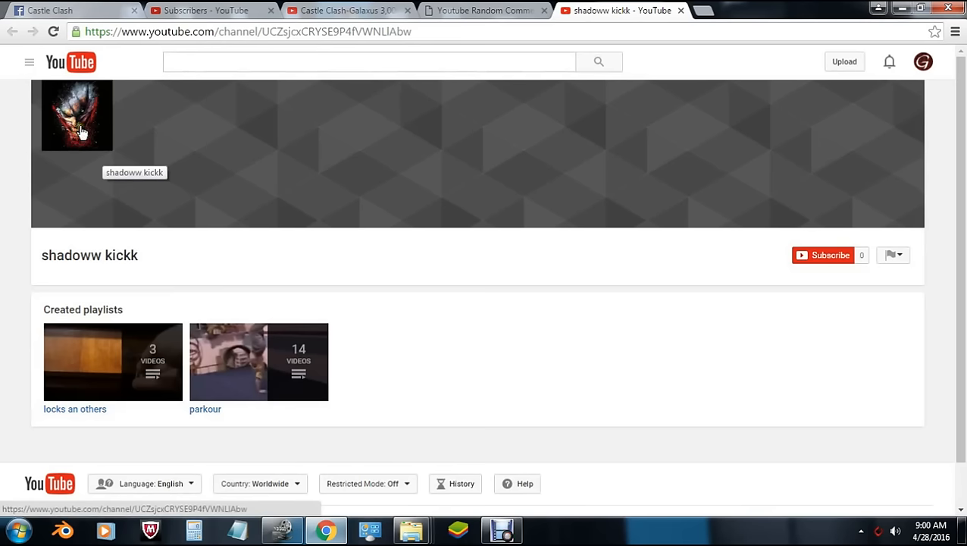
mouse_move(152, 202)
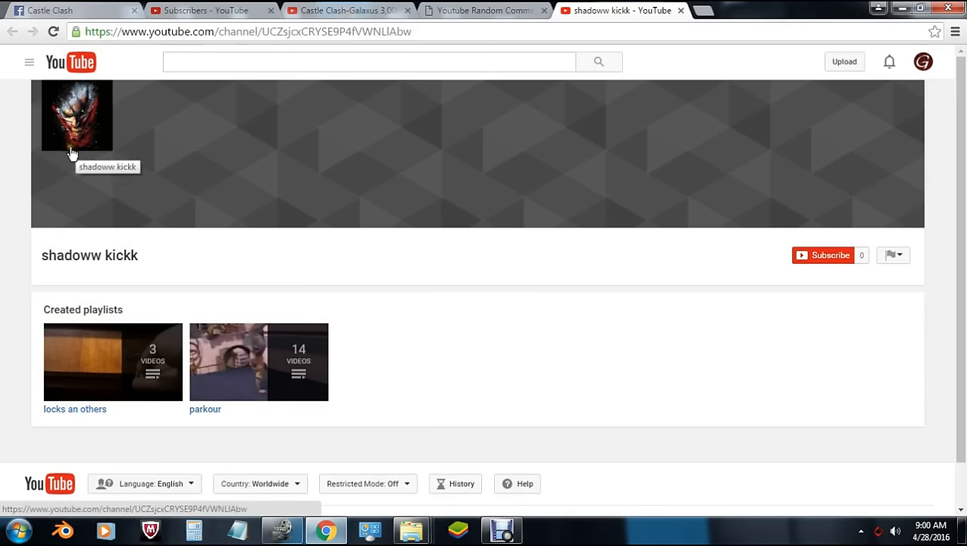
mouse_move(124, 139)
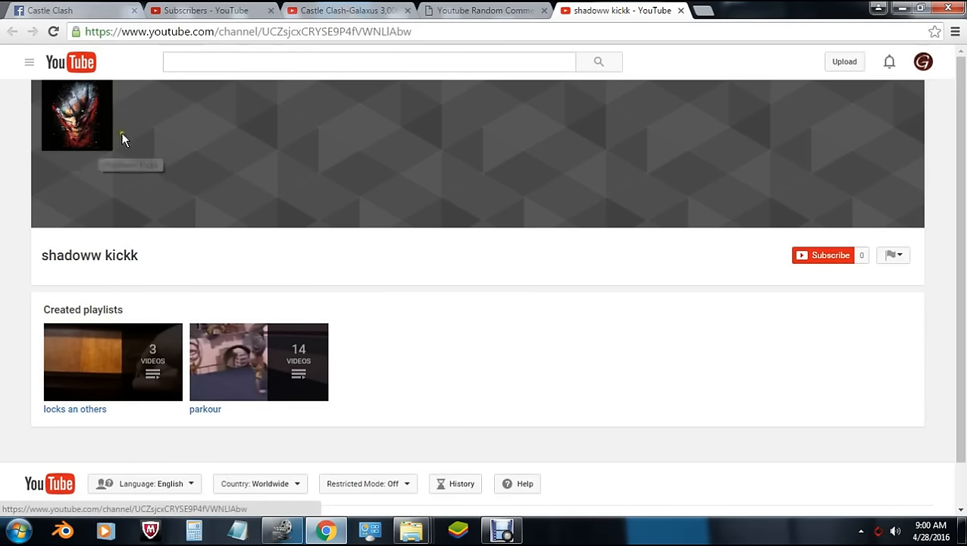
mouse_move(91, 163)
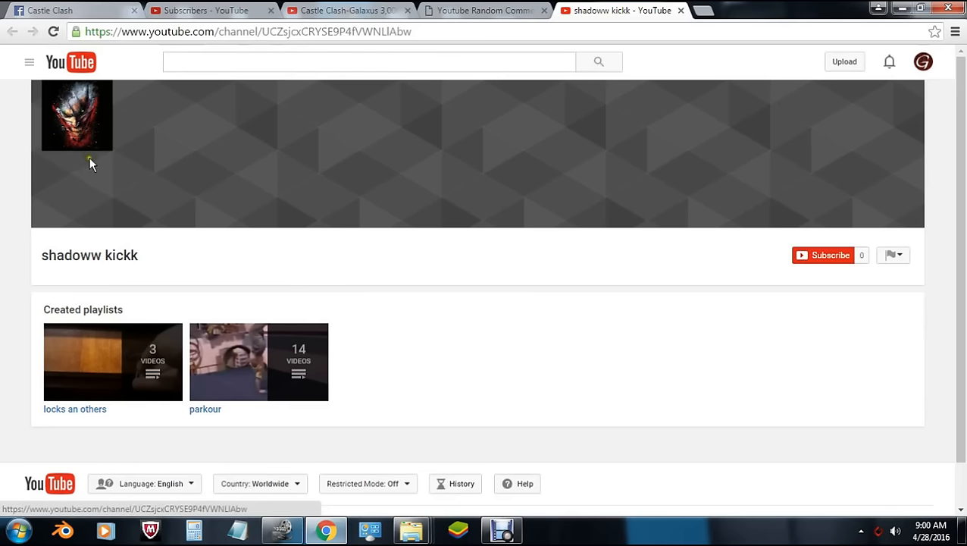
mouse_move(110, 222)
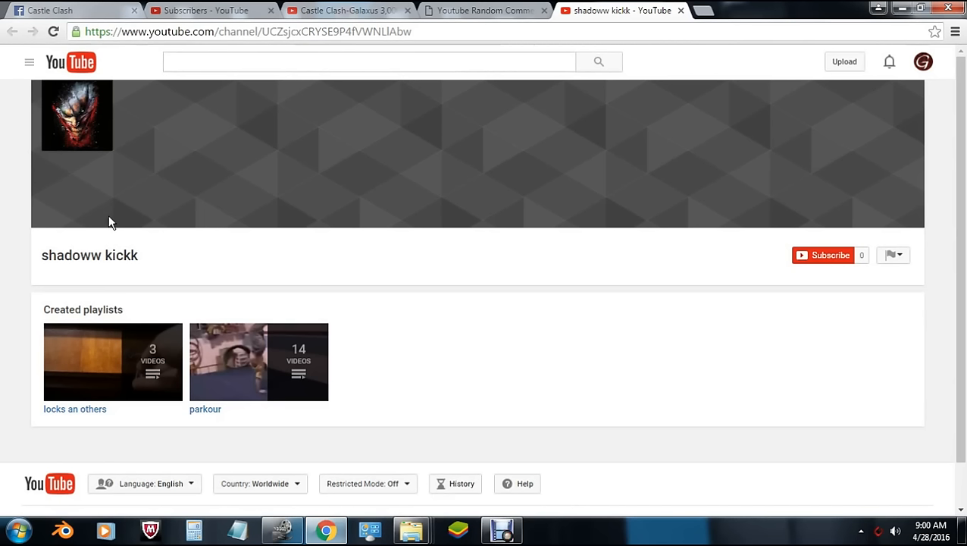